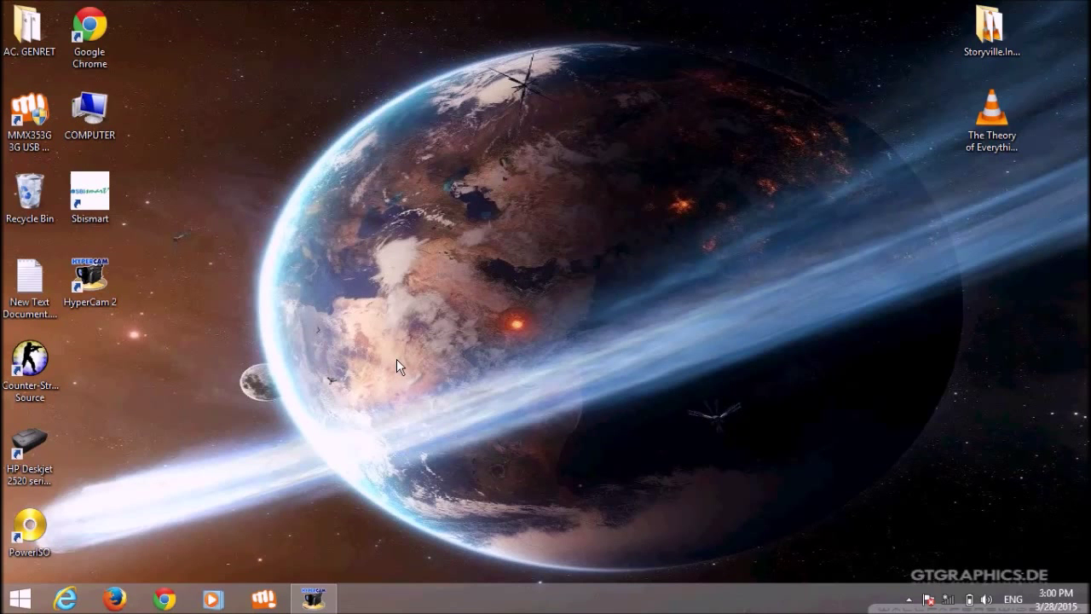
mouse_move(294, 324)
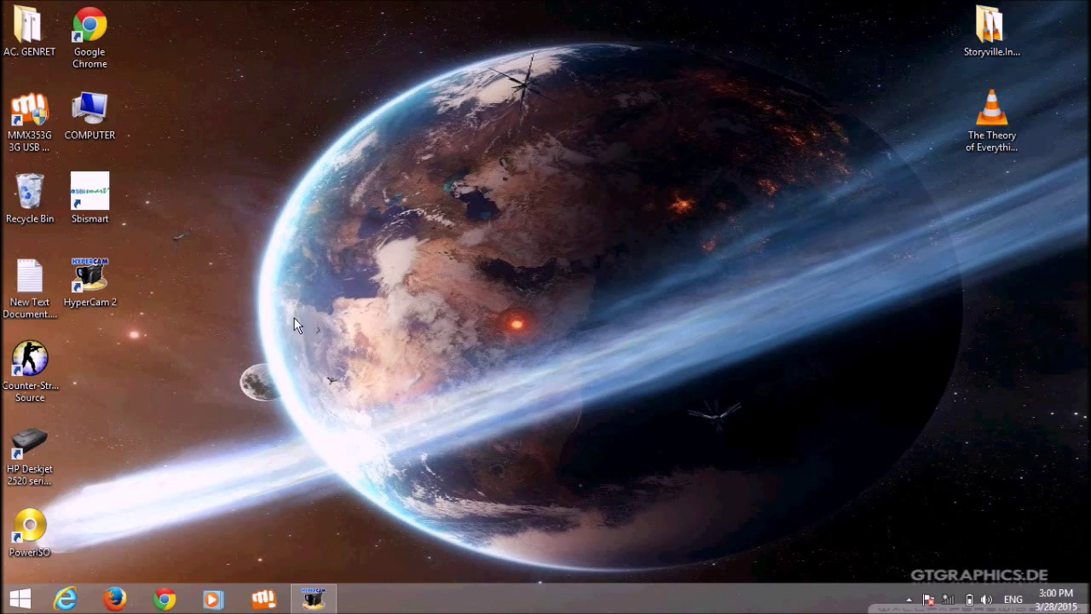
Launch Google Chrome from its desktop shortcut to a new tab with most-visited sites.
click(164, 597)
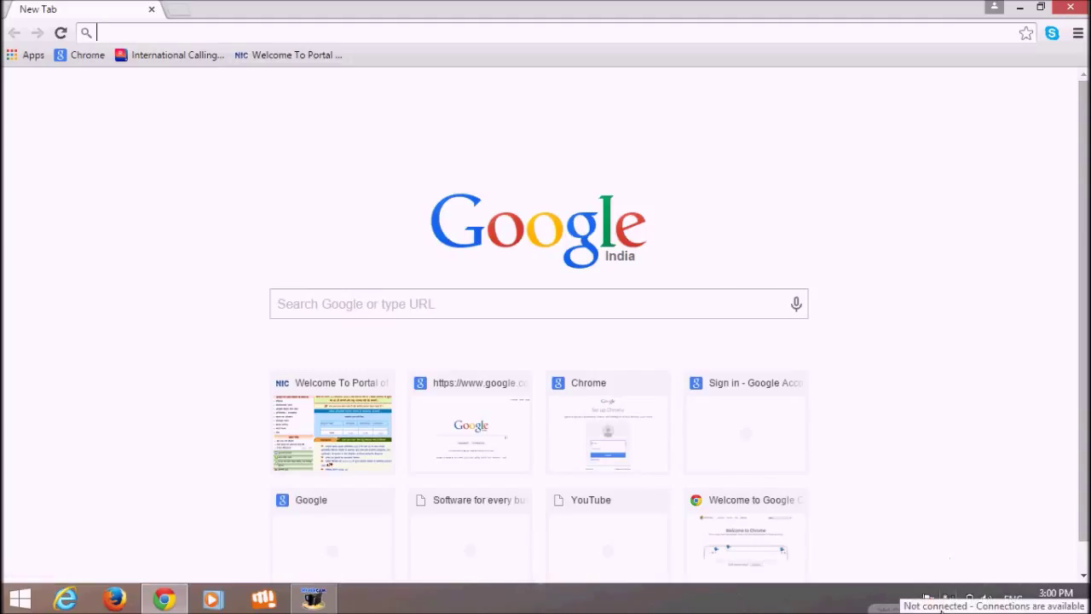
mouse_move(1021, 579)
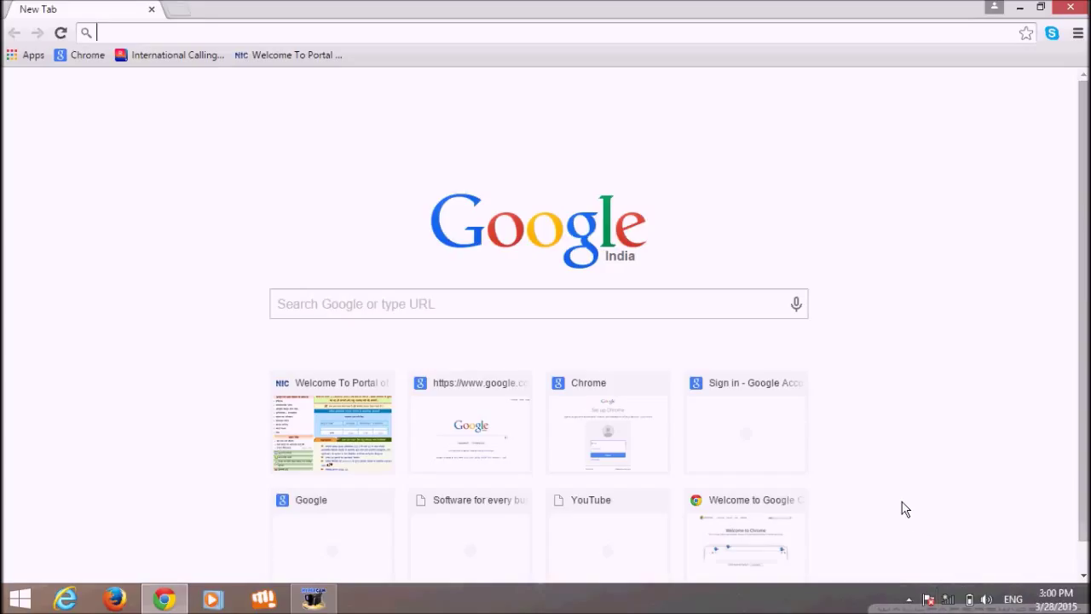
mouse_move(894, 488)
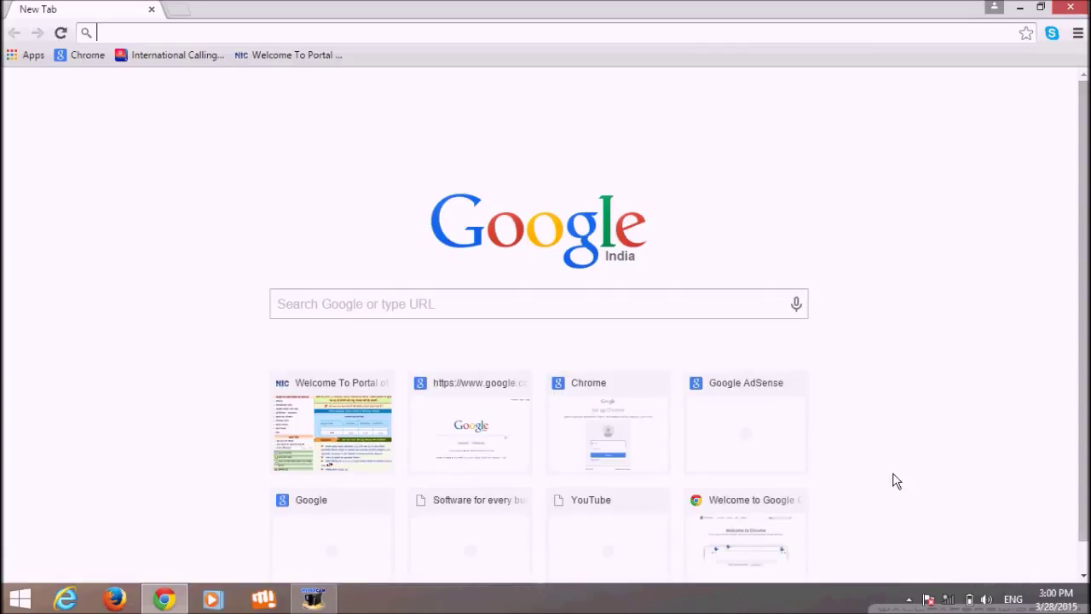
mouse_move(795, 440)
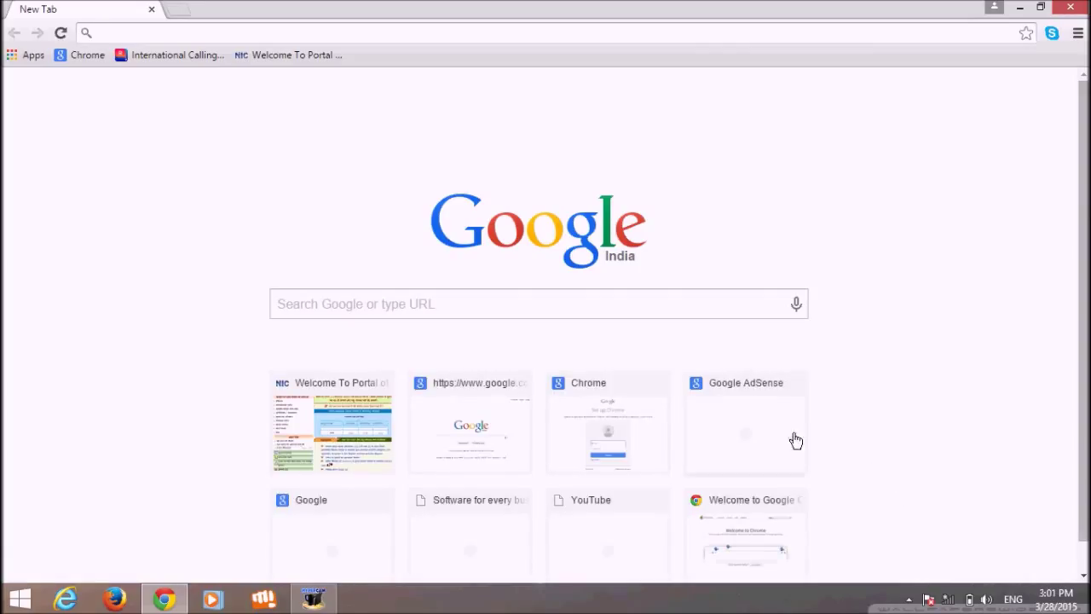
Open google.co.in offline to reach the Unable to connect page and start the T-Rex game.
click(469, 424)
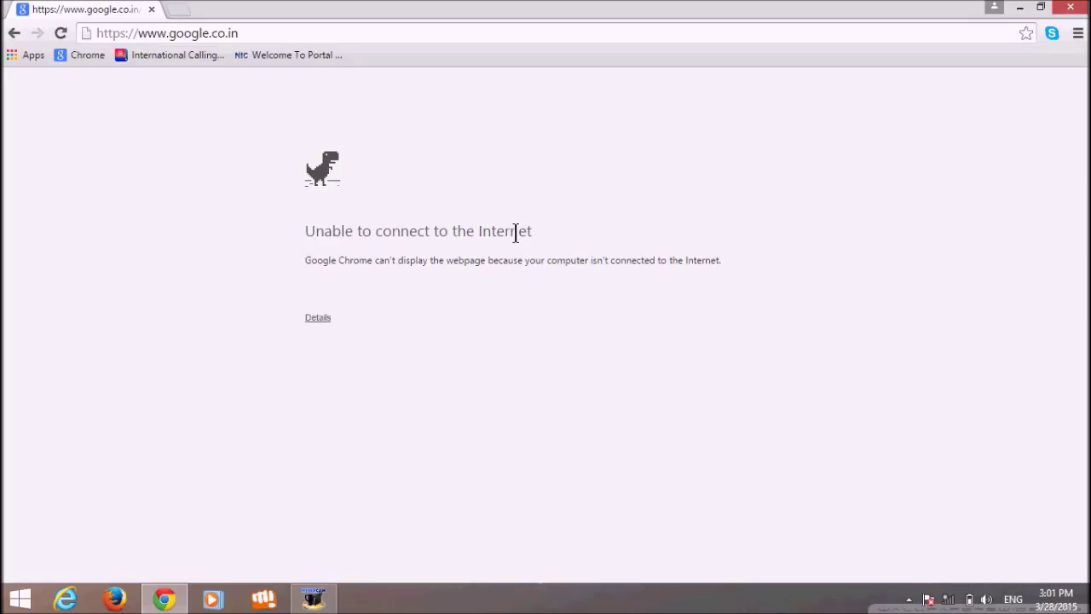
mouse_move(330, 221)
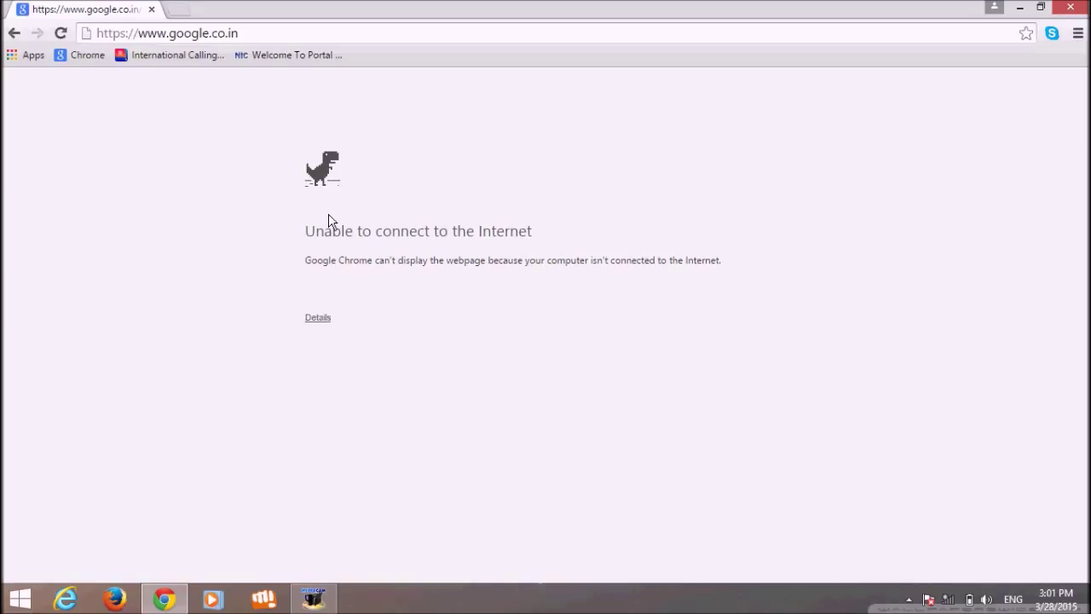
mouse_move(347, 213)
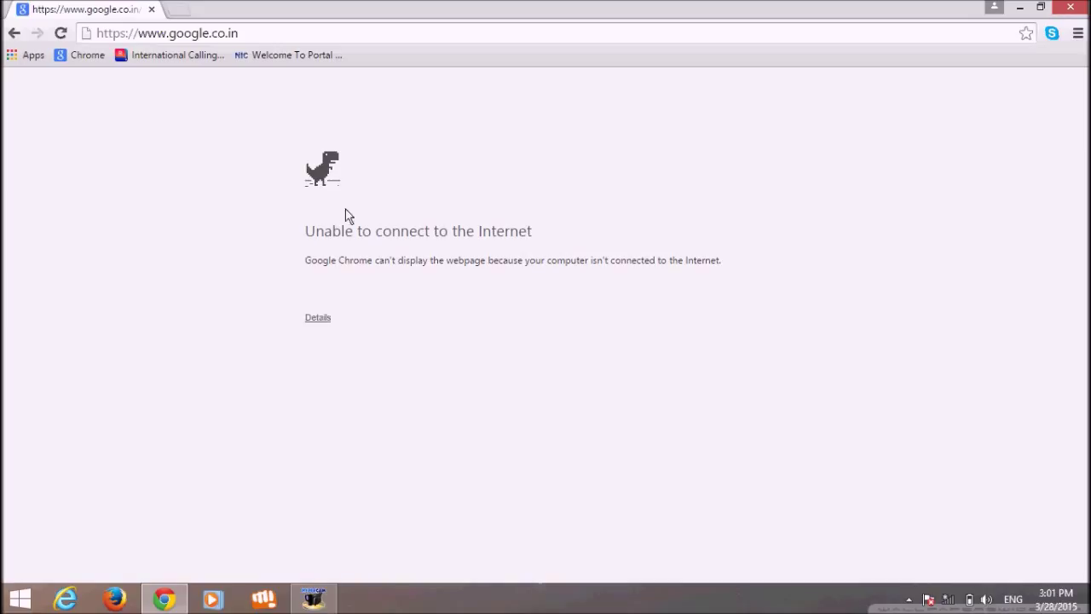
mouse_move(362, 205)
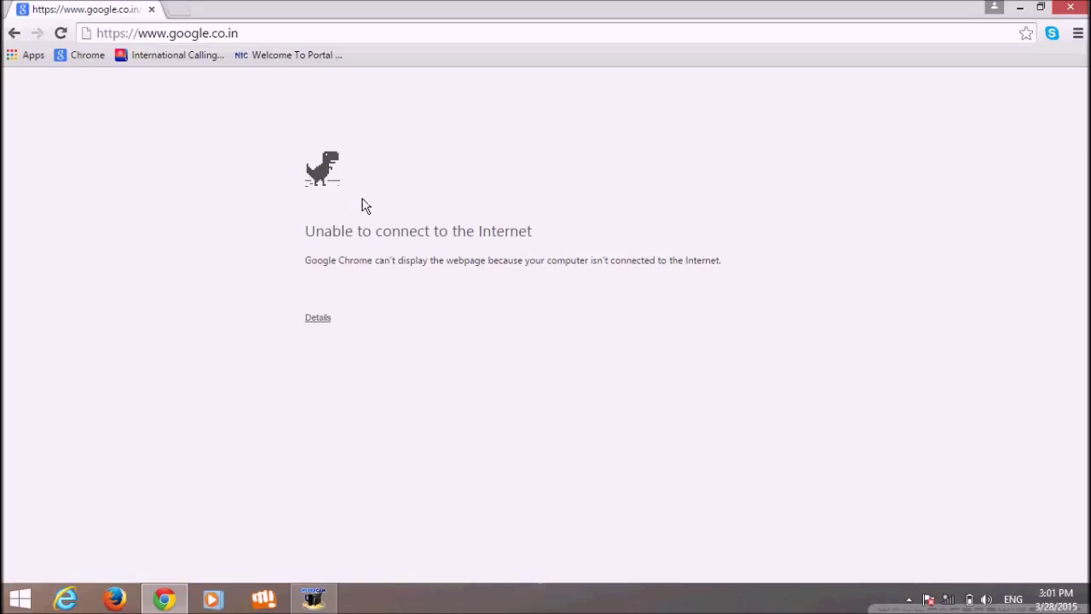
mouse_move(369, 203)
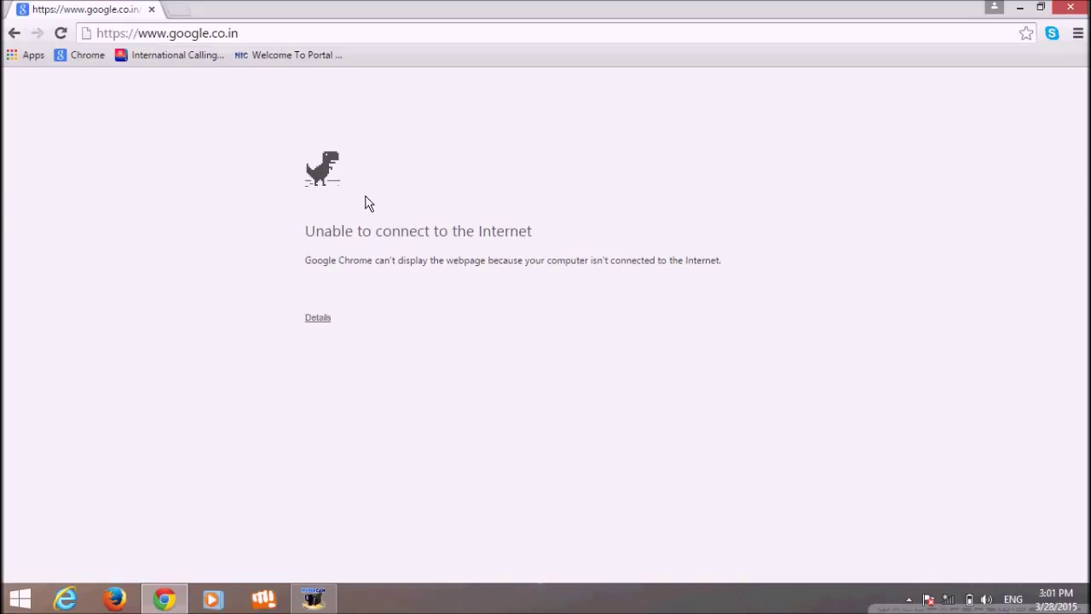
key(space)
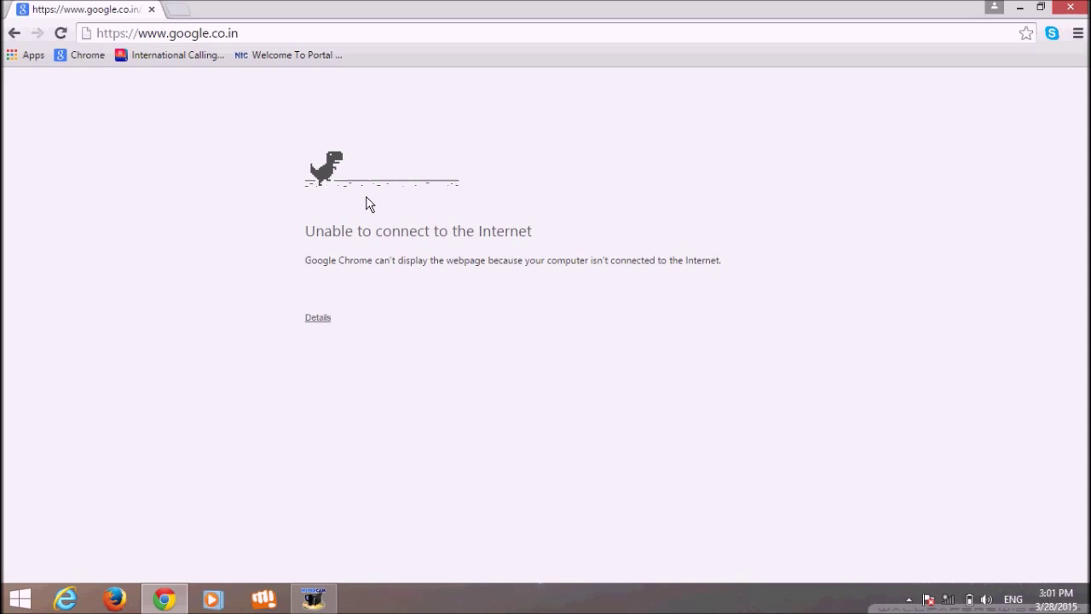
Jump over cacti until Game Over at a high score of 119, then restart.
key(space)
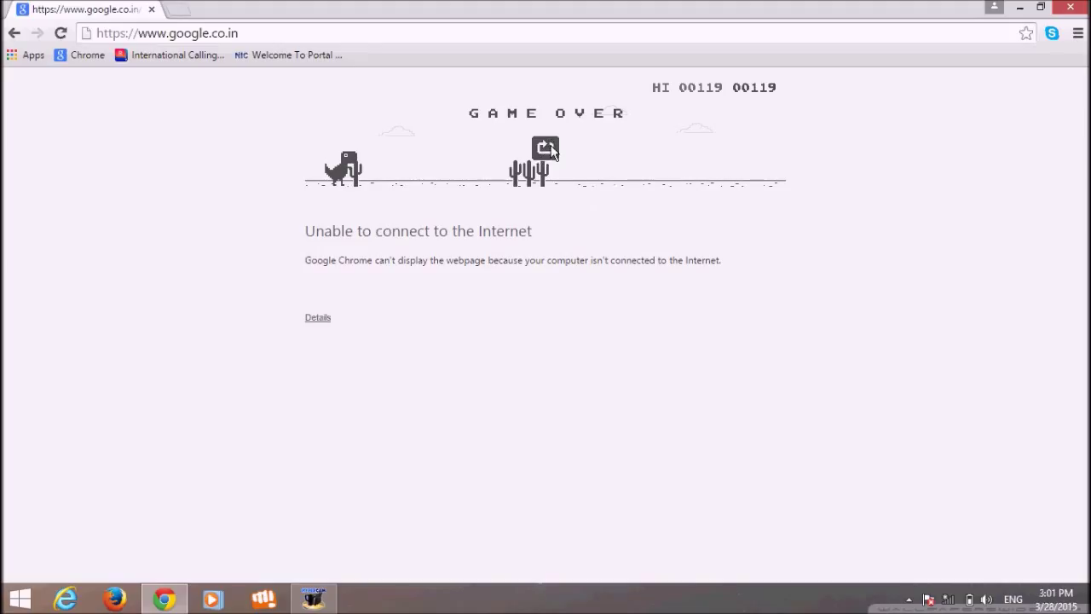
click(546, 148)
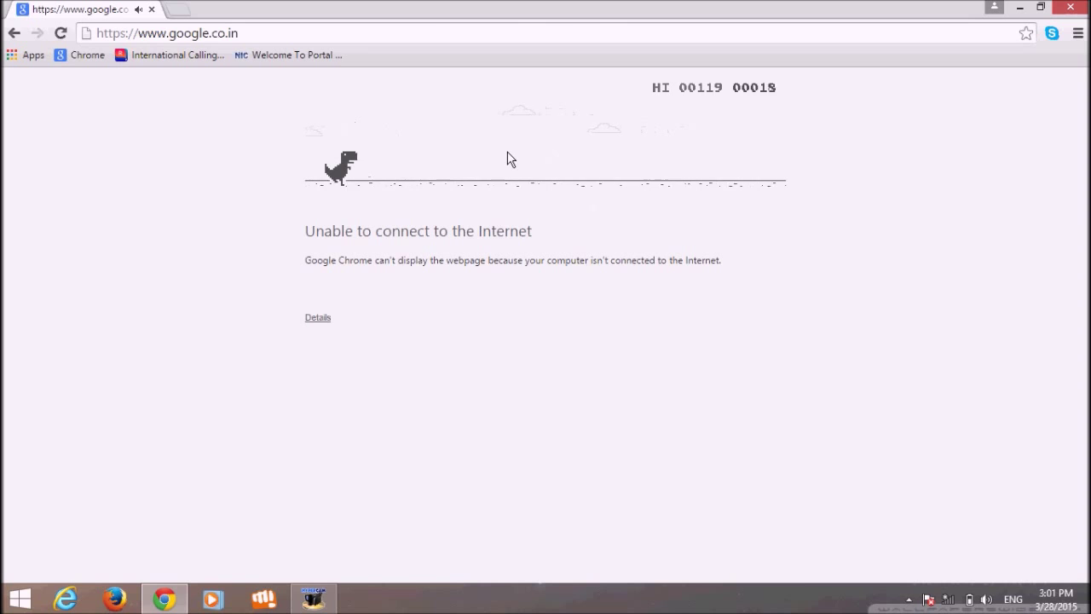